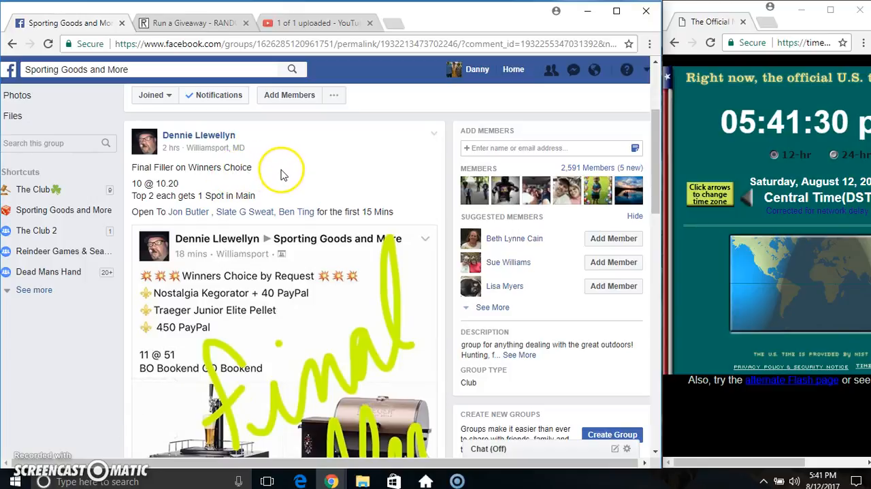
mouse_move(252, 207)
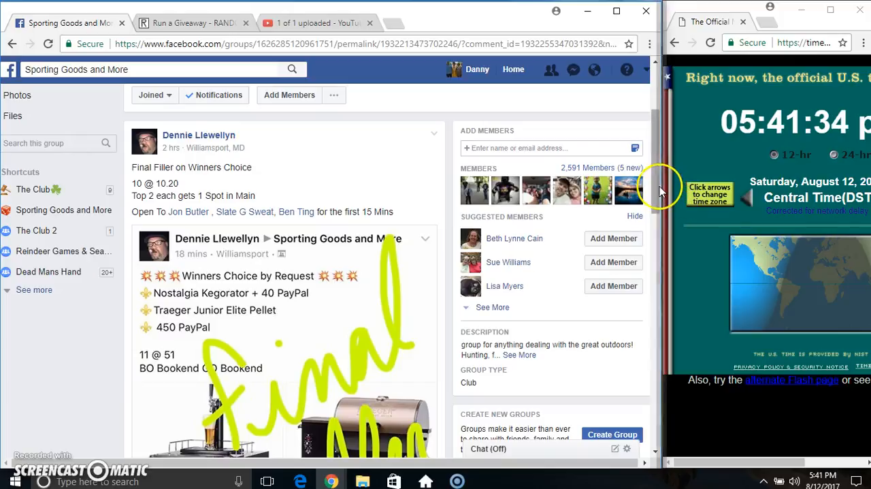
Review the Facebook giveaway thread and bring up the RANDOM.ORG randomizer
scroll(down, 3)
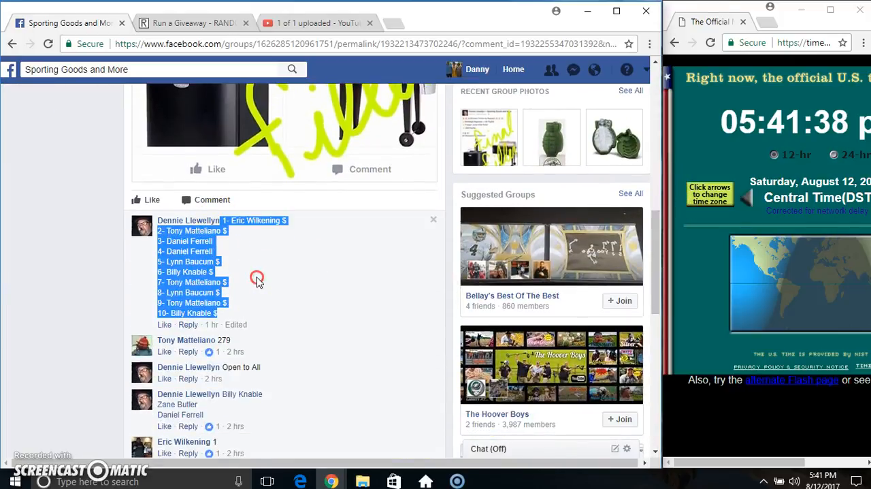
scroll(down, 3)
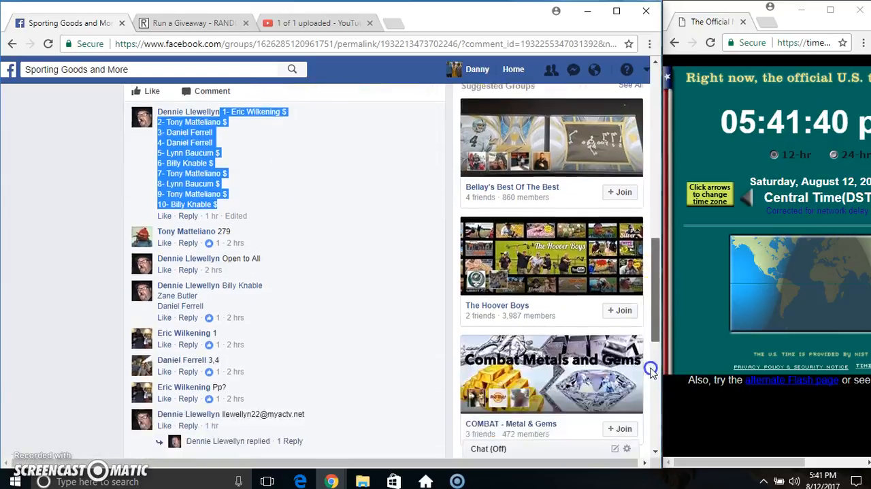
scroll(down, 3)
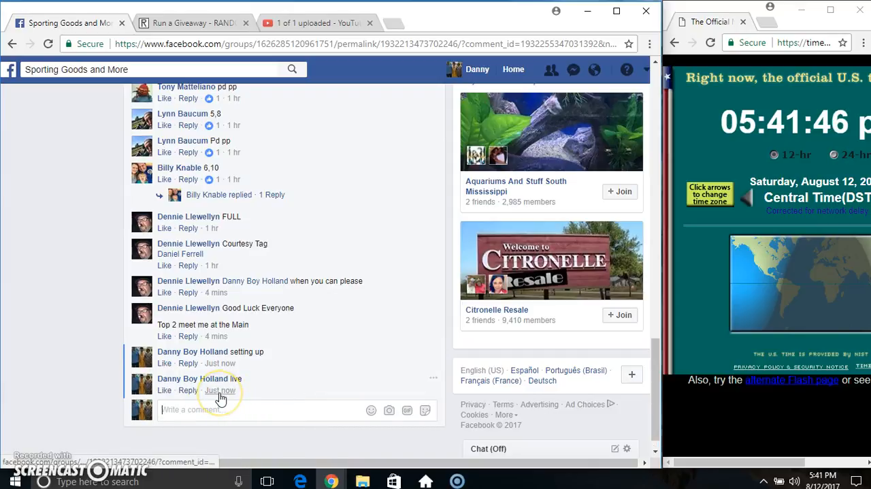
mouse_move(220, 389)
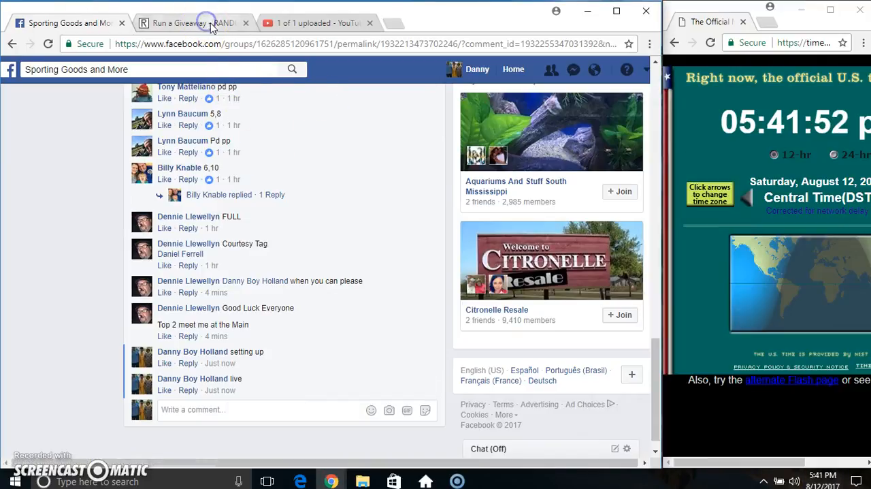
click(194, 22)
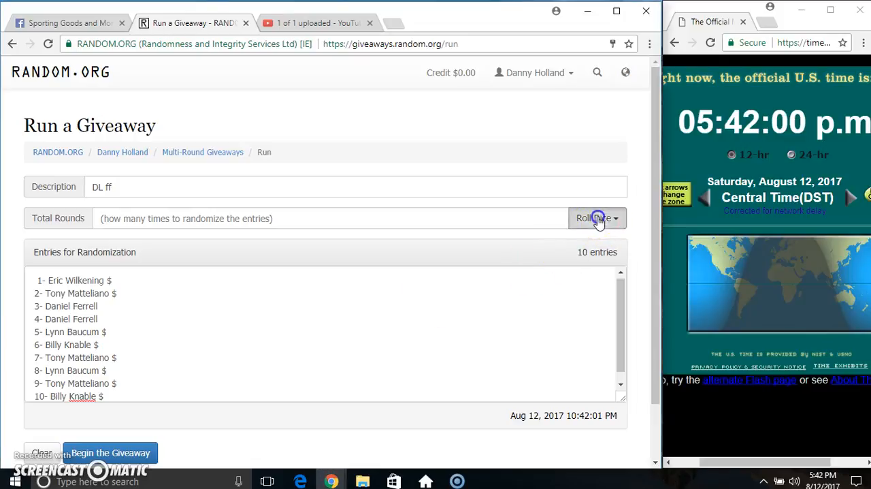
Roll the dice for 8 total rounds on the ten-entry giveaway and begin it
click(594, 218)
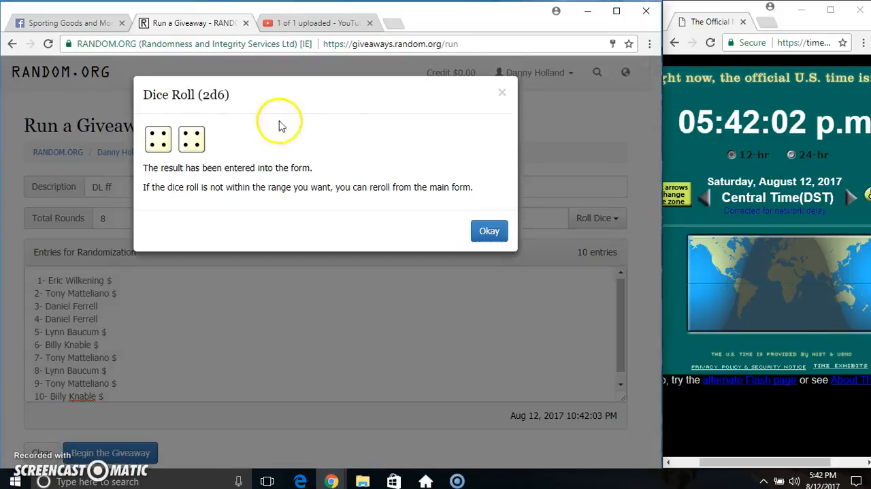
click(489, 230)
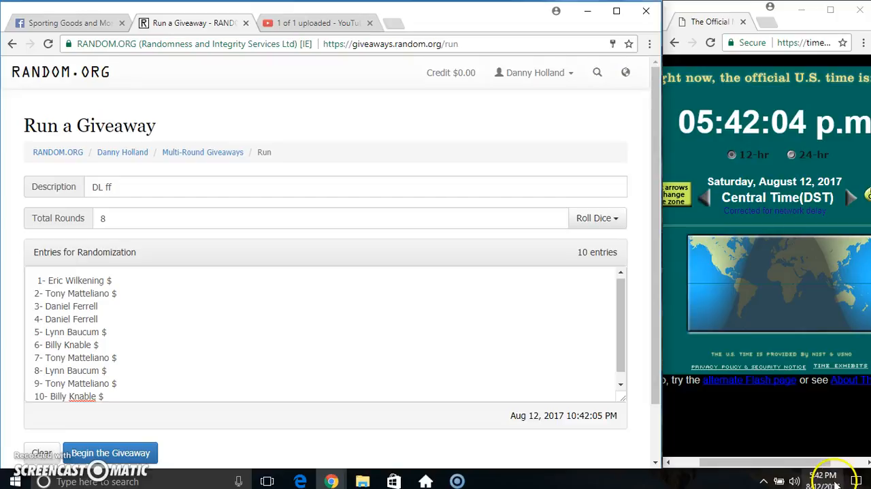
click(109, 452)
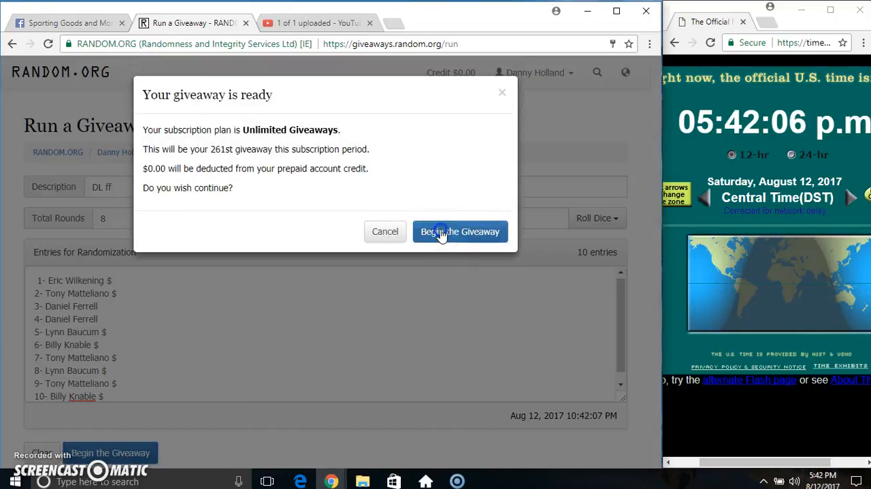
Confirm the start and run the giveaway's early randomization rounds
click(461, 231)
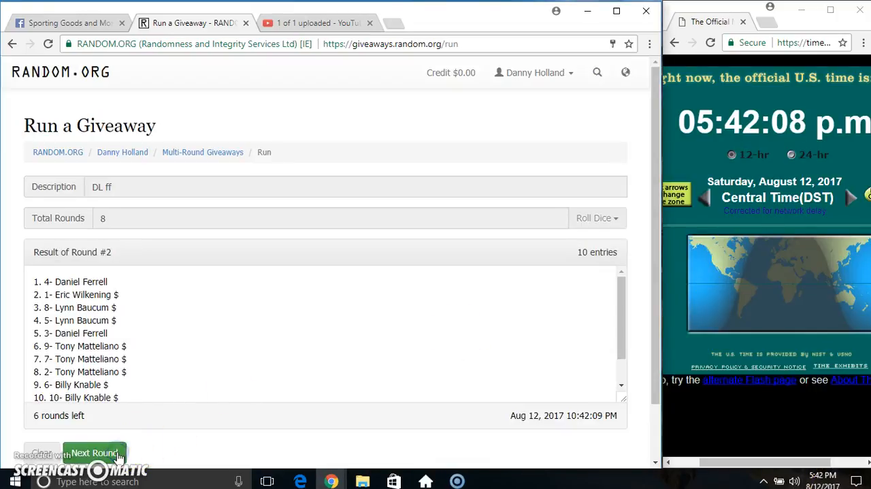
click(94, 452)
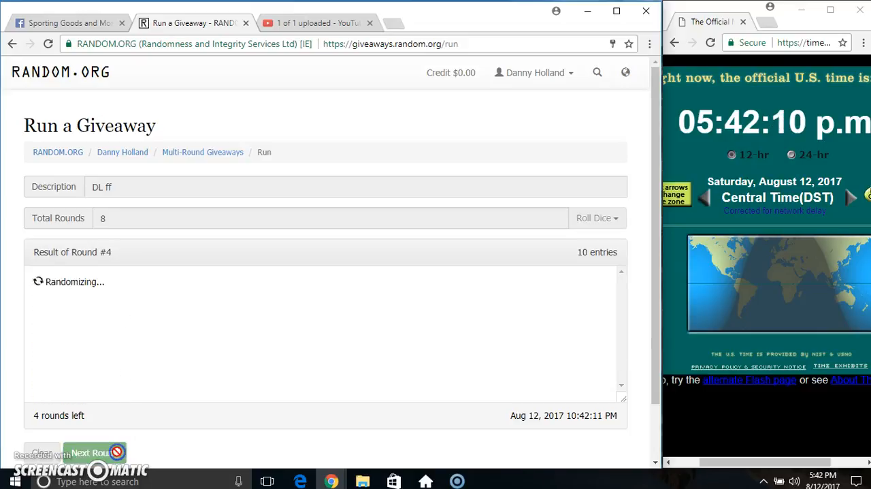
click(92, 452)
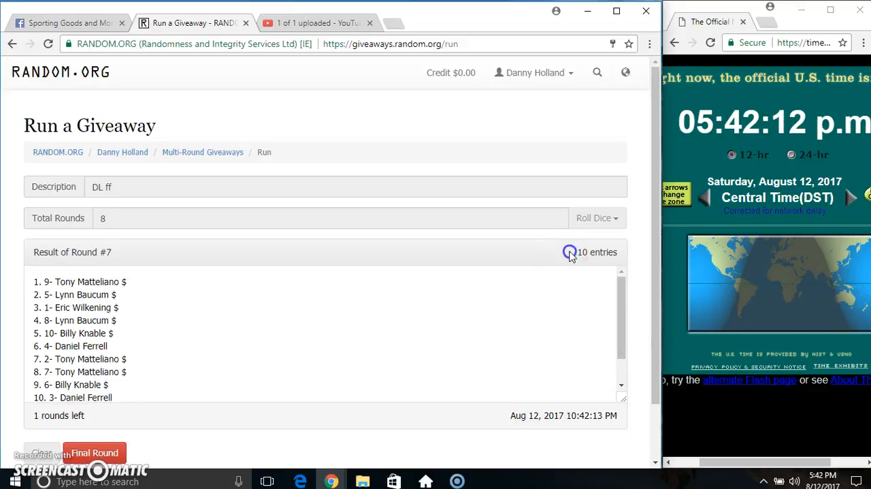
double_click(88, 280)
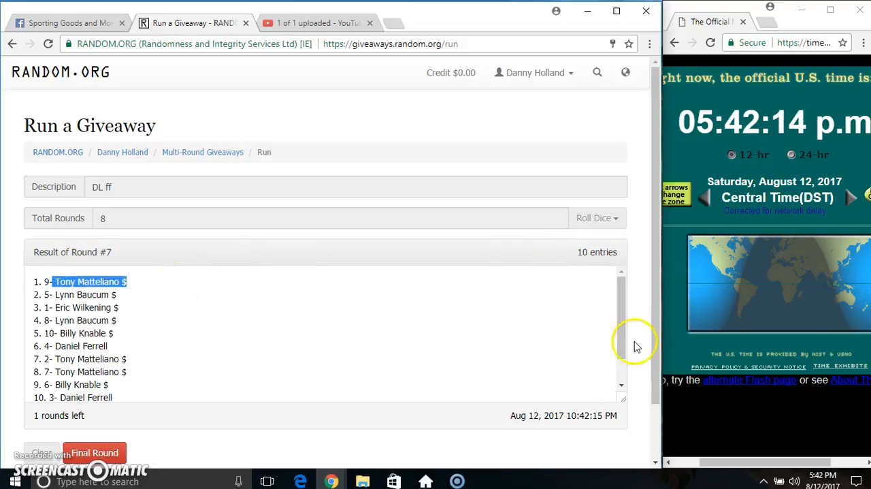
scroll(down, 3)
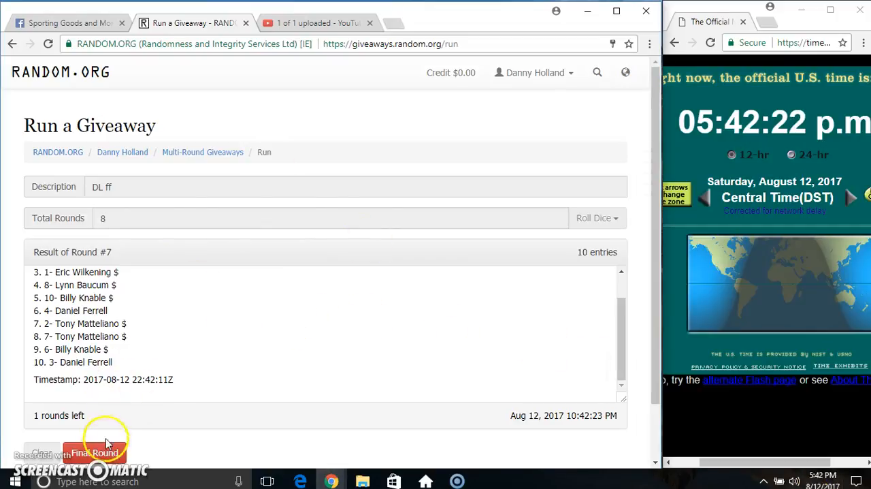
Run the eighth and final round to complete the giveaway and review the result
click(95, 452)
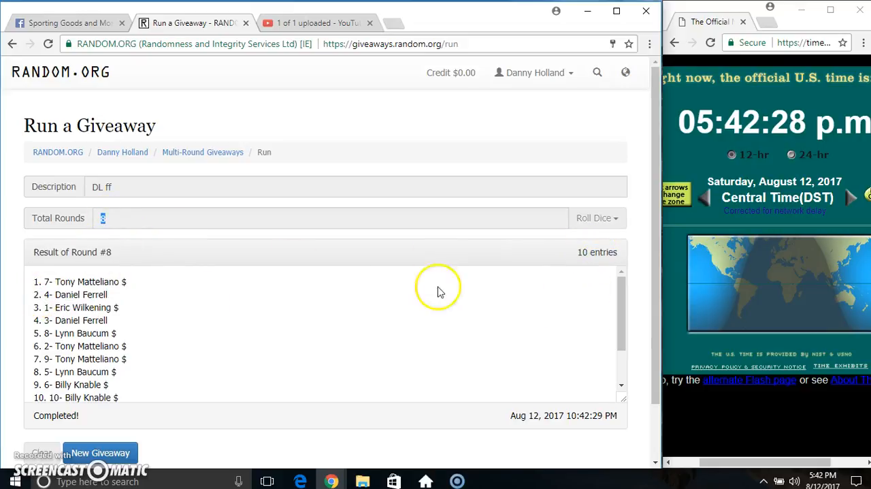
scroll(down, 3)
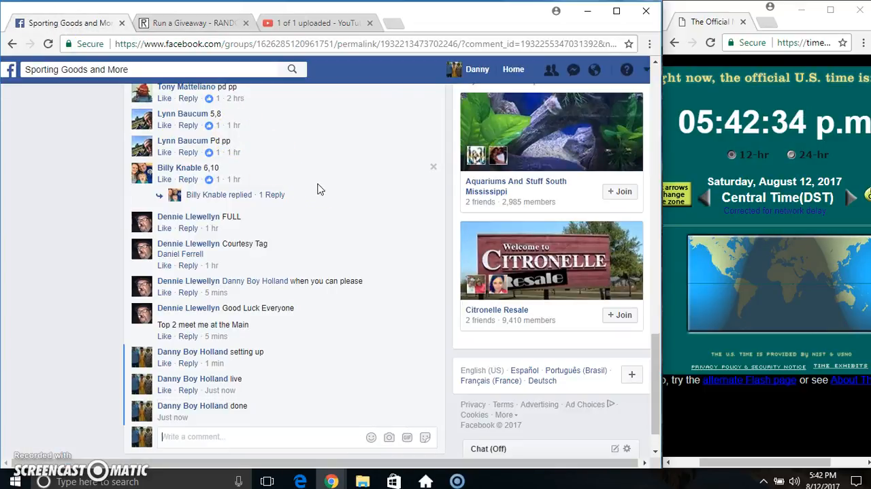
mouse_move(221, 417)
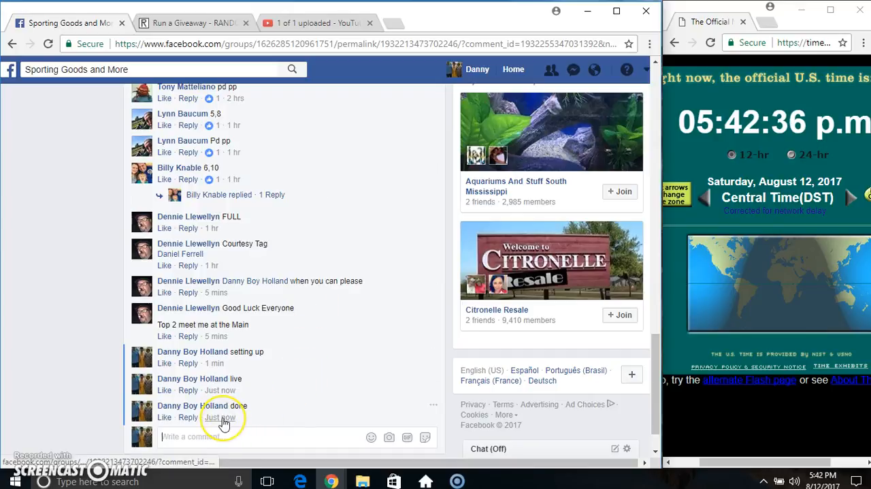